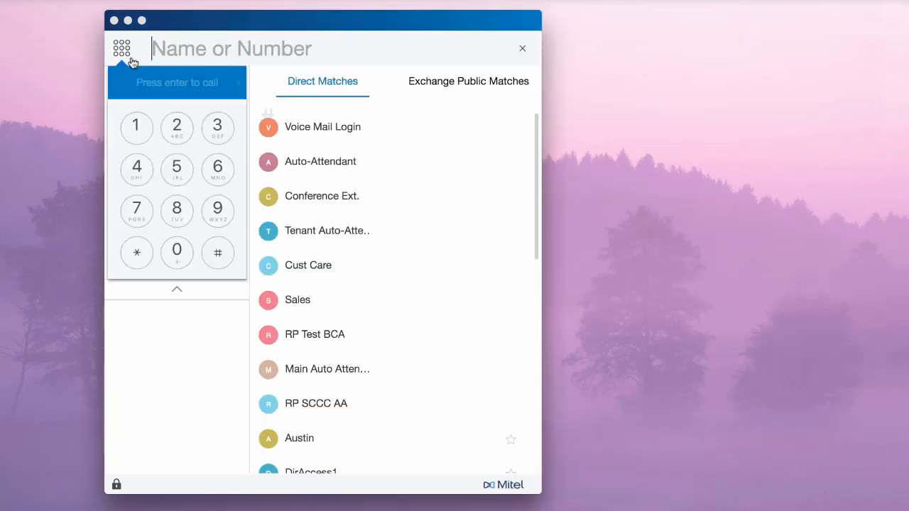
- Hide the dial pad so the account name and navigation list show again
{"action": "left_click", "coordinate": [122, 48]}
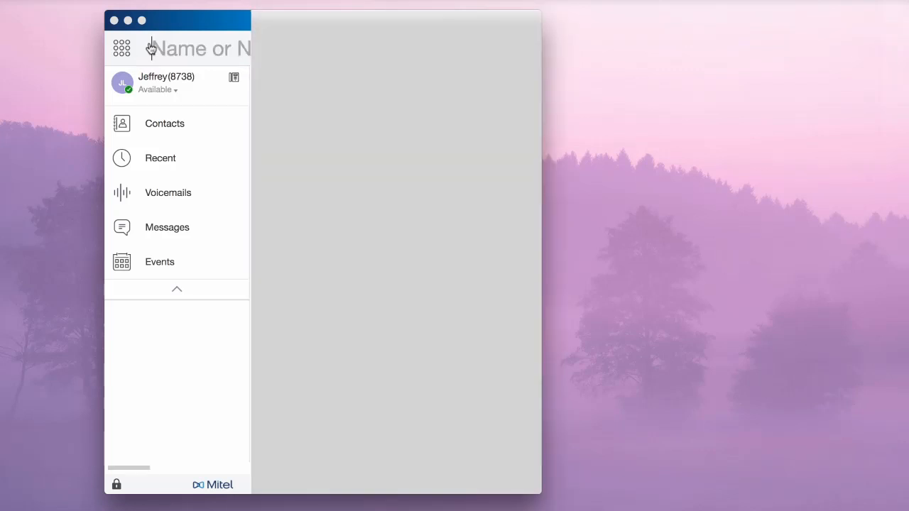
- Search the directory for 'Aiell', view the matches, then dismiss the results
{"action": "left_click", "coordinate": [206, 49]}
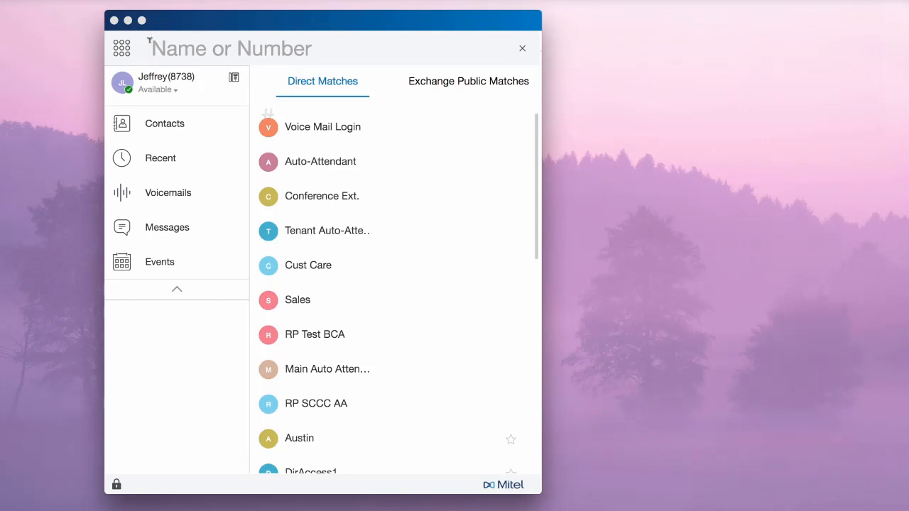
{"action": "type", "text": "Aiell"}
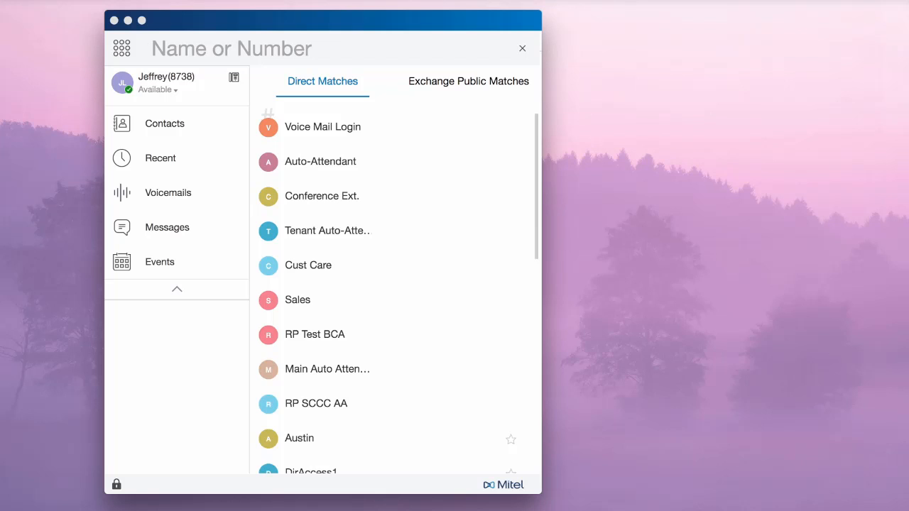
{"action": "left_click", "coordinate": [522, 48]}
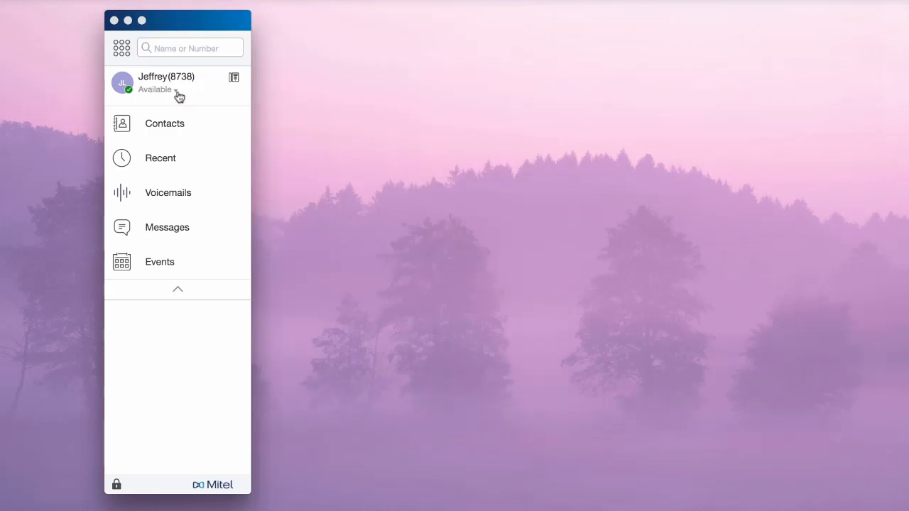
{"action": "left_click", "coordinate": [156, 90]}
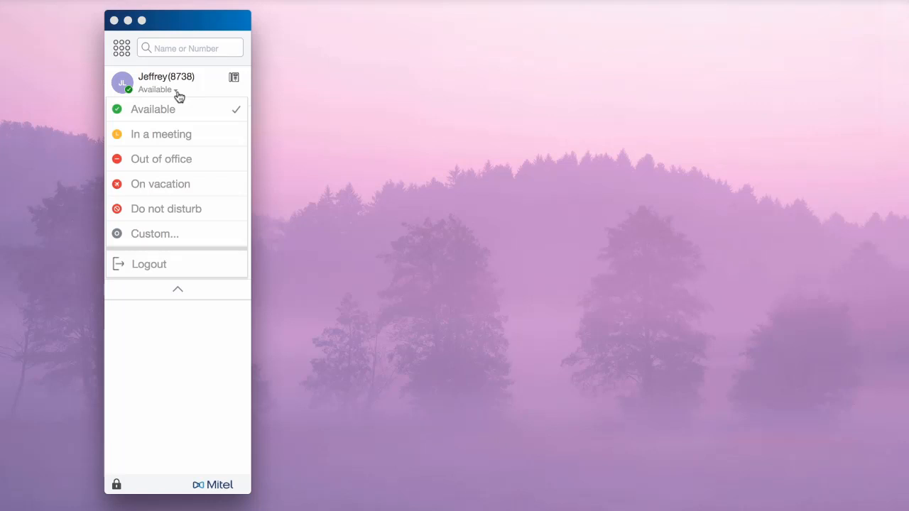
{"action": "left_click", "coordinate": [156, 90]}
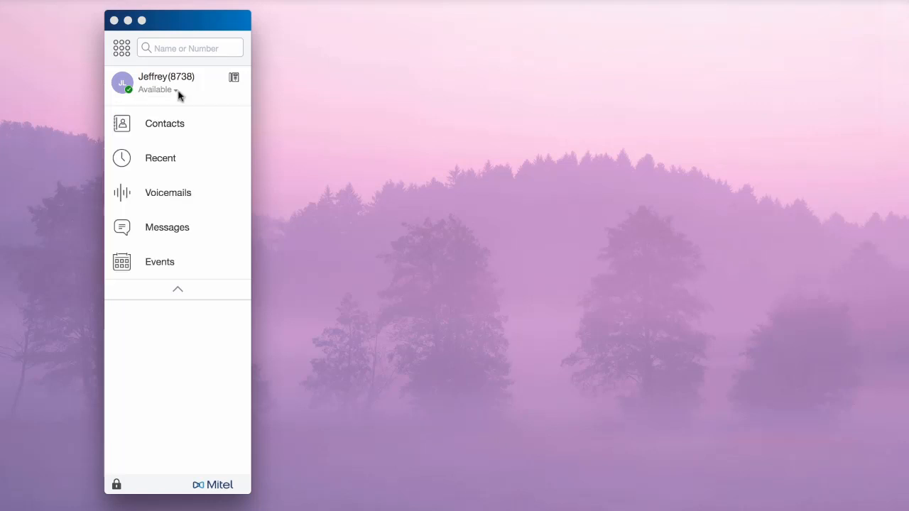
{"action": "left_click", "coordinate": [166, 80]}
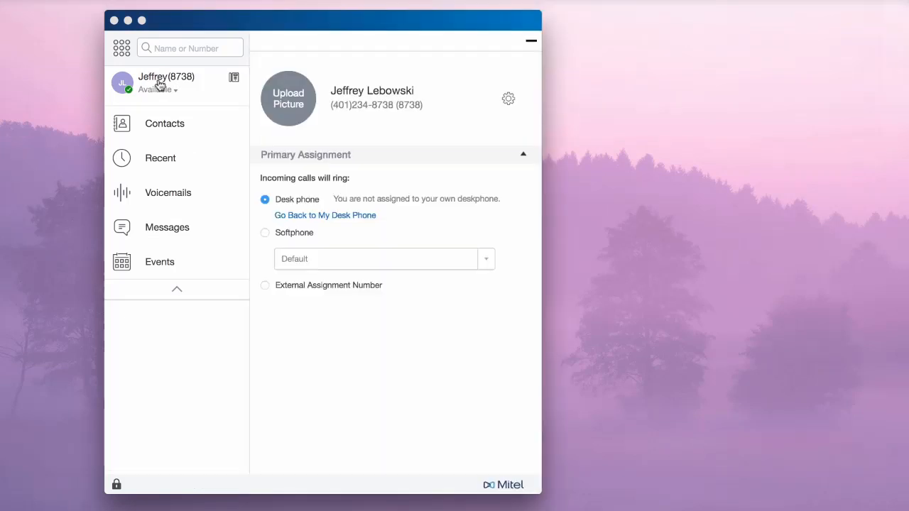
{"action": "left_click", "coordinate": [233, 76]}
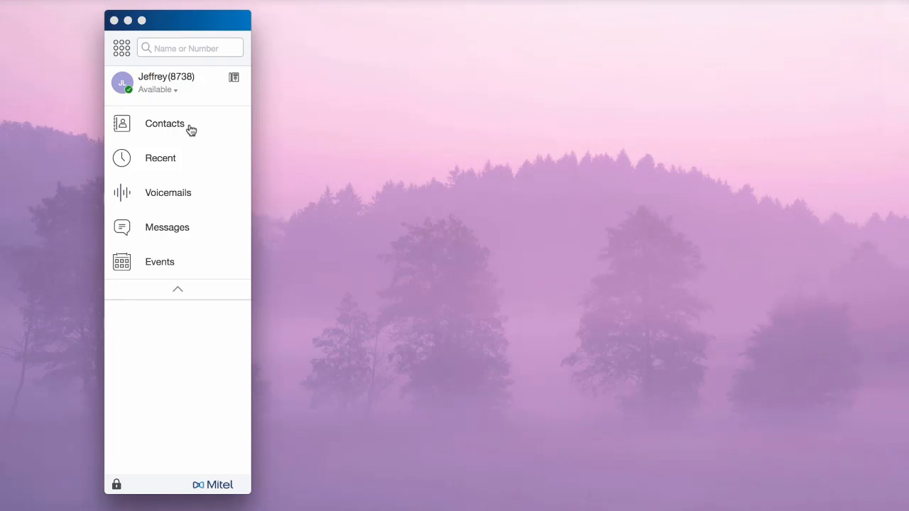
{"action": "mouse_move", "coordinate": [183, 165]}
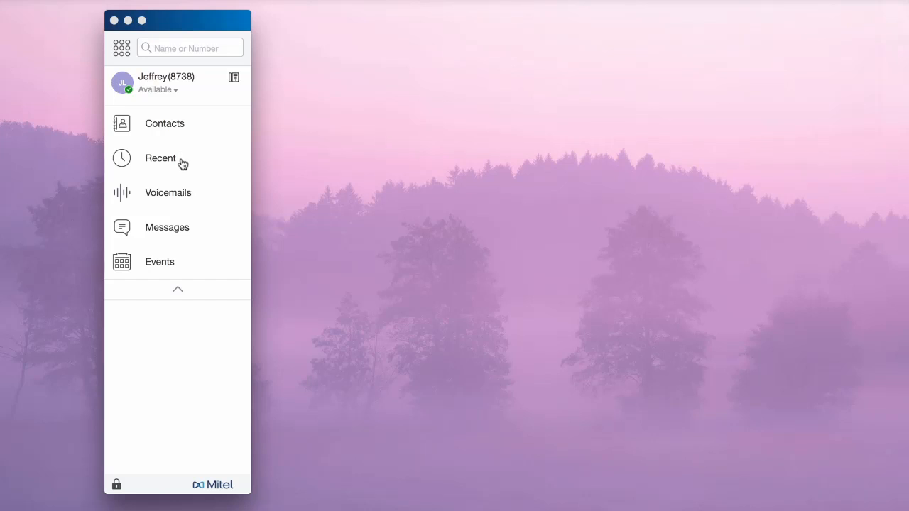
{"action": "mouse_move", "coordinate": [198, 182]}
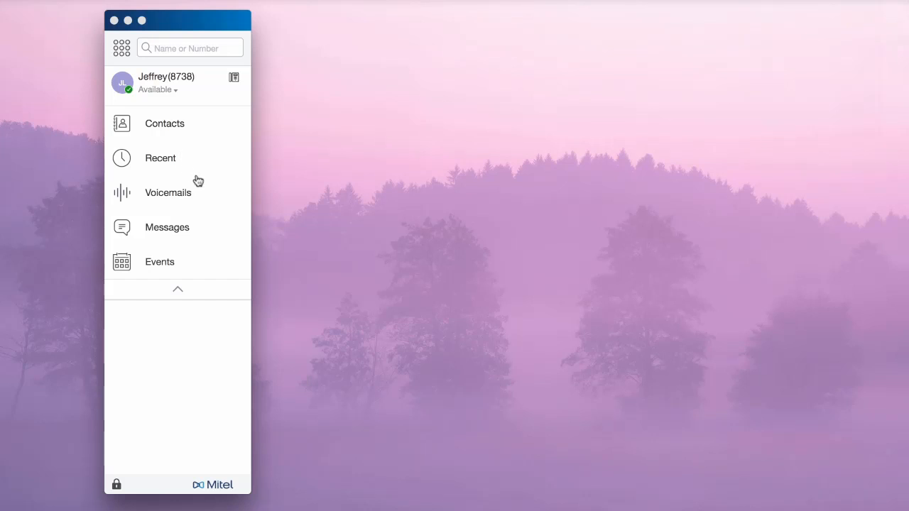
{"action": "mouse_move", "coordinate": [199, 197]}
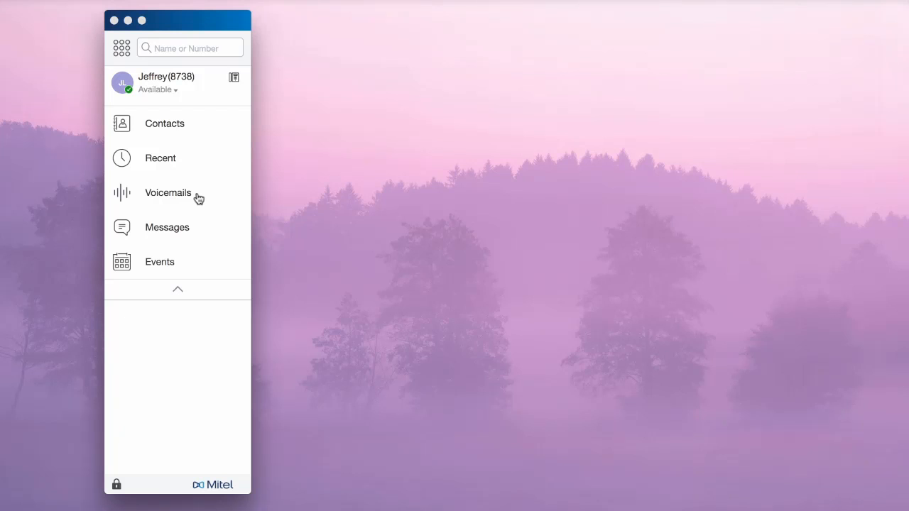
{"action": "mouse_move", "coordinate": [197, 230]}
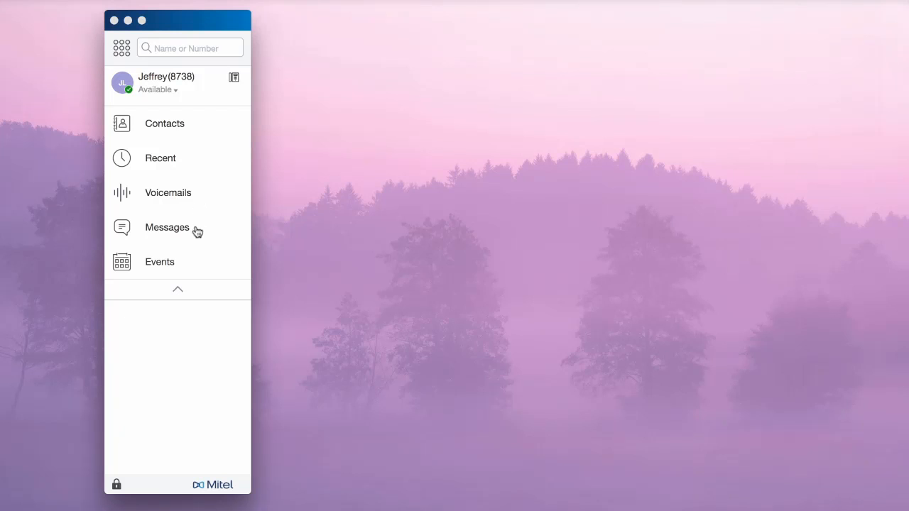
{"action": "mouse_move", "coordinate": [182, 267]}
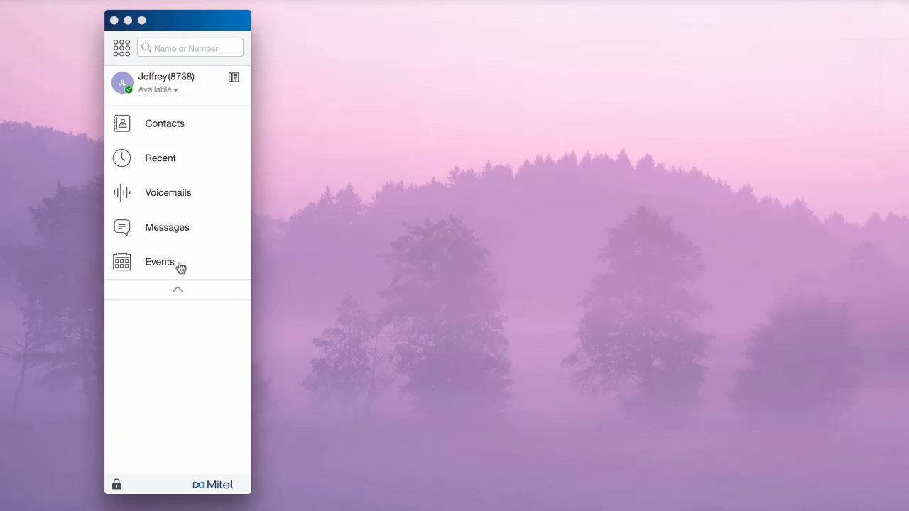